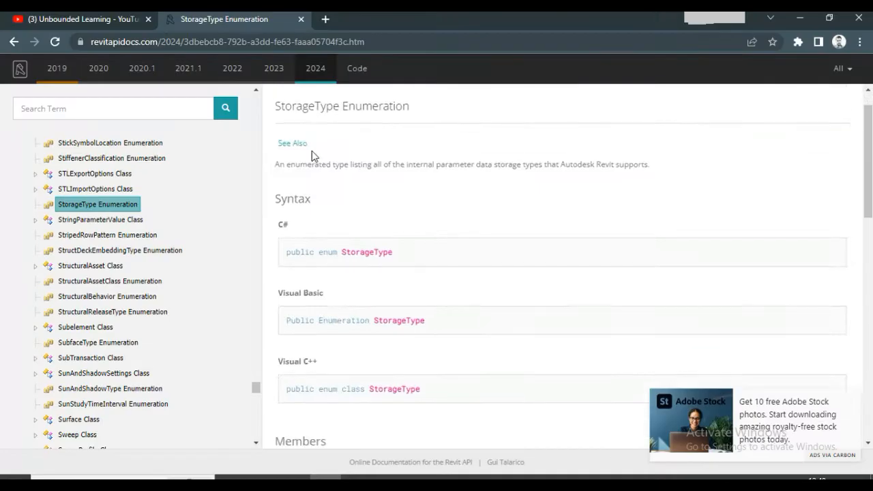
Scroll the StorageType Enumeration page to its Members table: None, Integer, Double, String, ElementId
{"action": "scroll", "scroll_direction": "down", "scroll_amount": 3}
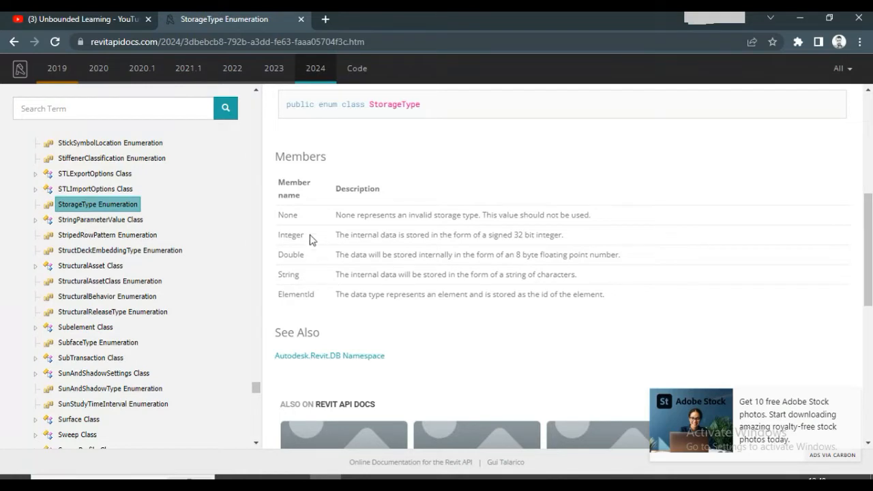
{"action": "mouse_move", "coordinate": [302, 229]}
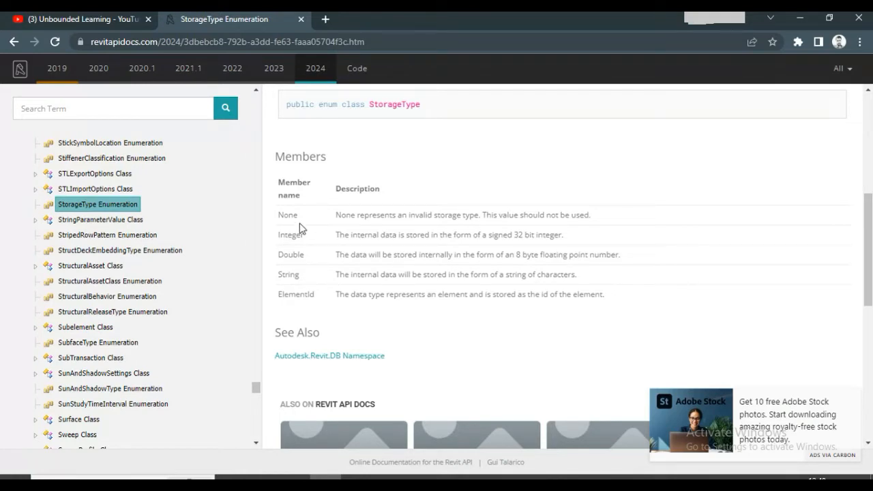
{"action": "mouse_move", "coordinate": [300, 248]}
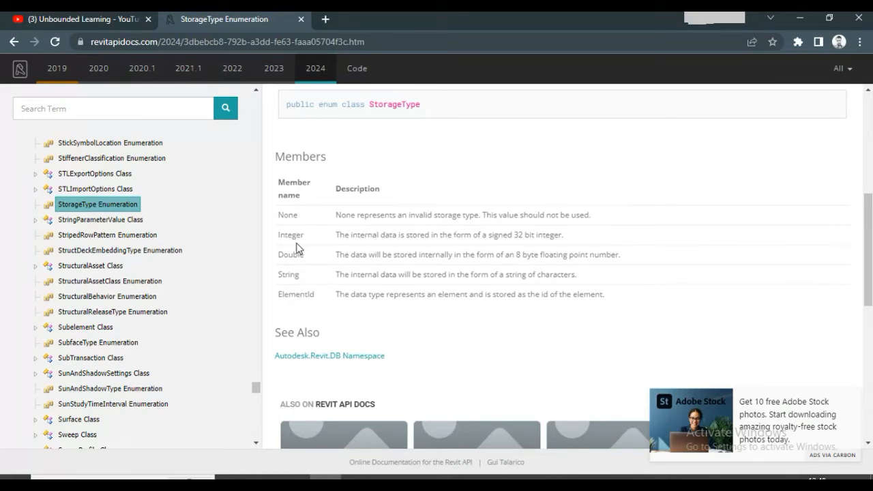
{"action": "mouse_move", "coordinate": [447, 247]}
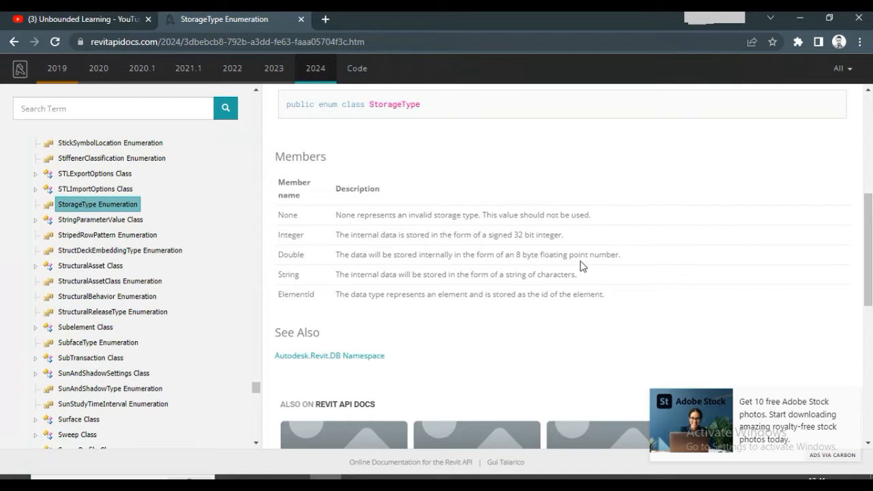
{"action": "mouse_move", "coordinate": [484, 238]}
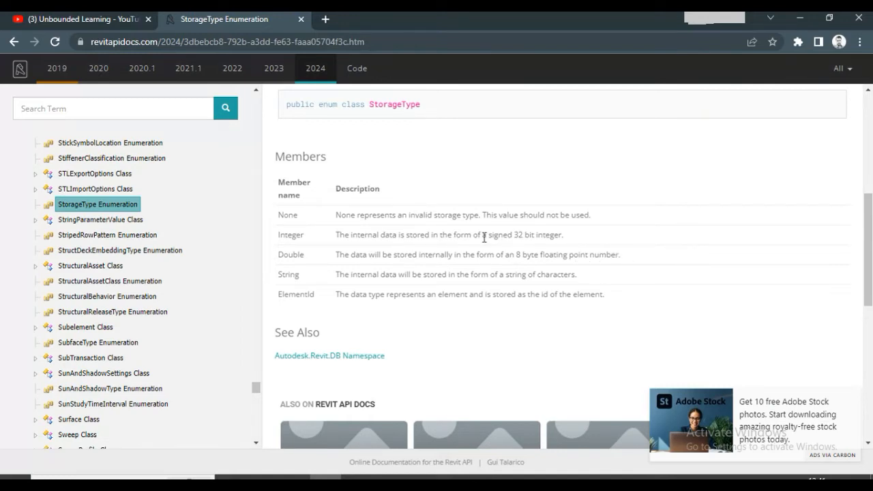
{"action": "mouse_move", "coordinate": [304, 280]}
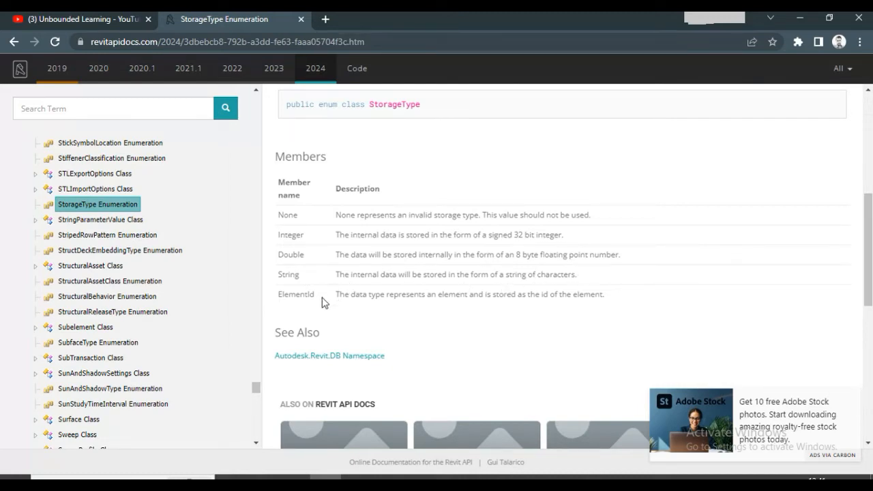
{"action": "mouse_move", "coordinate": [551, 297]}
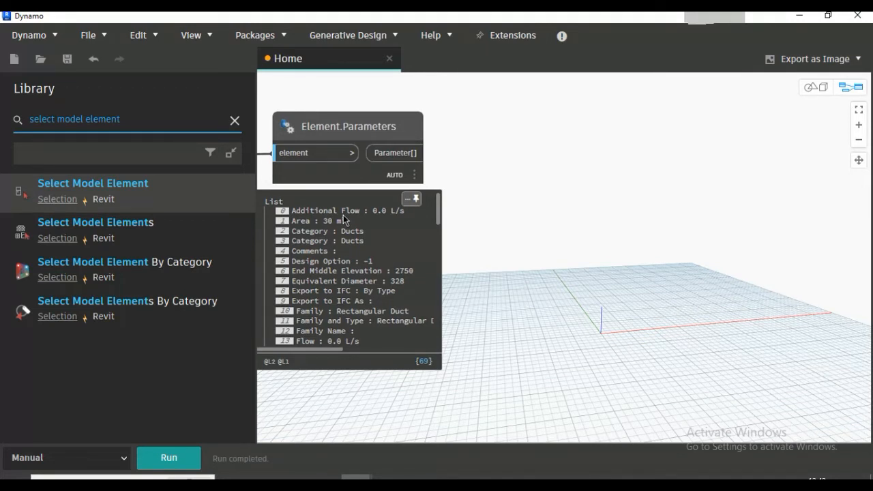
{"action": "mouse_move", "coordinate": [354, 225]}
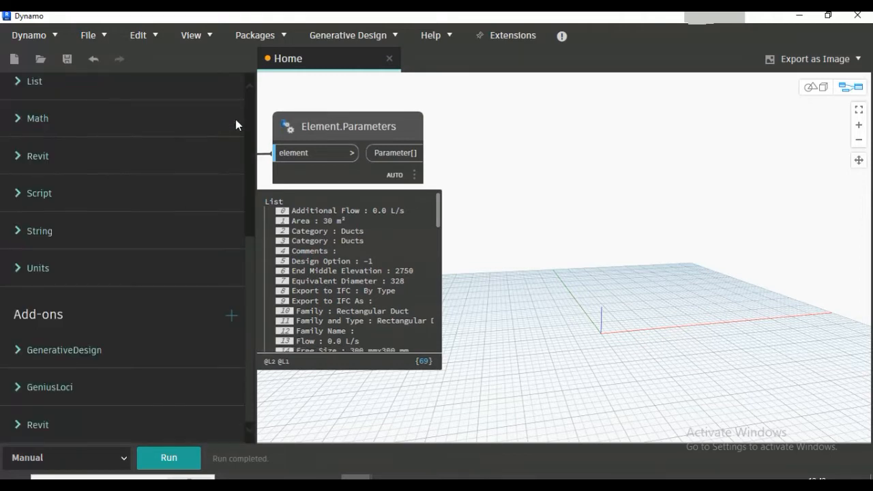
Place a Parameter.StorageType node from Revit > Elements > Parameter onto the canvas
{"action": "scroll", "scroll_direction": "down", "scroll_amount": 3}
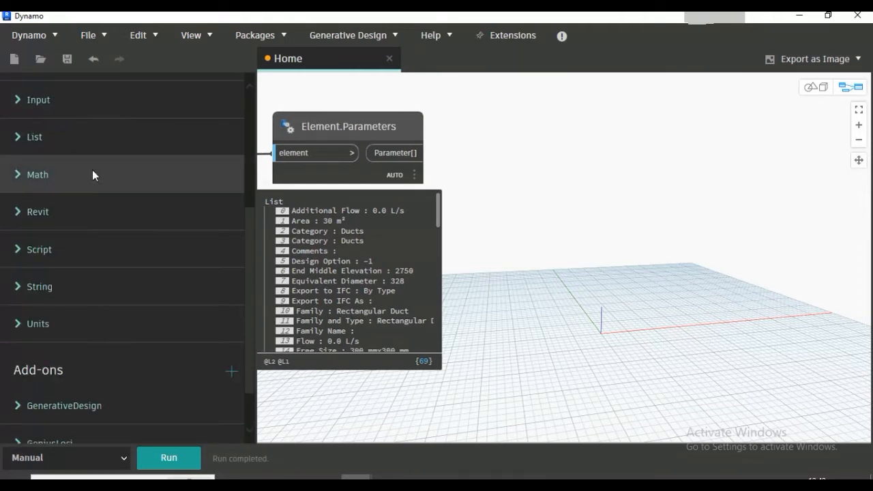
{"action": "left_click", "coordinate": [38, 212]}
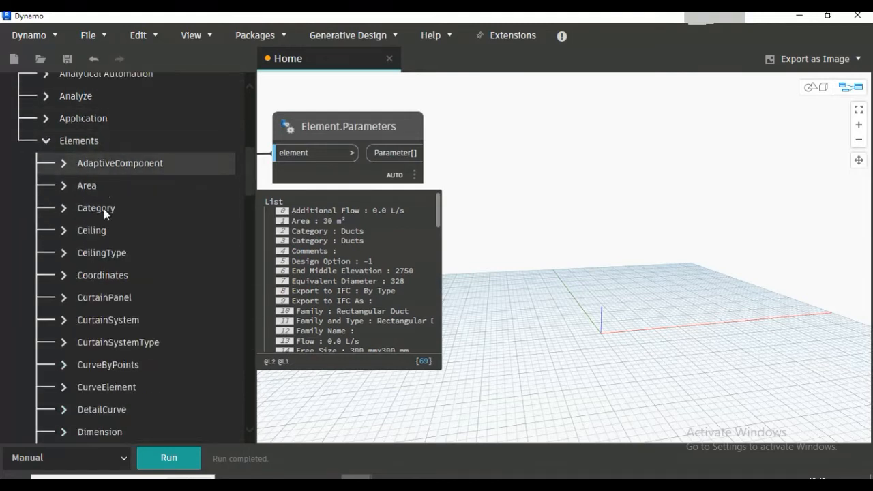
{"action": "scroll", "scroll_direction": "down", "scroll_amount": 3}
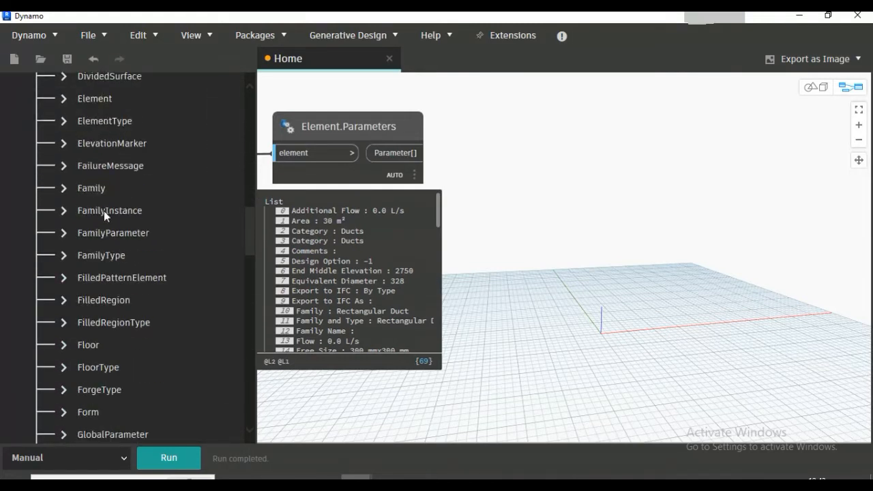
{"action": "scroll", "scroll_direction": "down", "scroll_amount": 3}
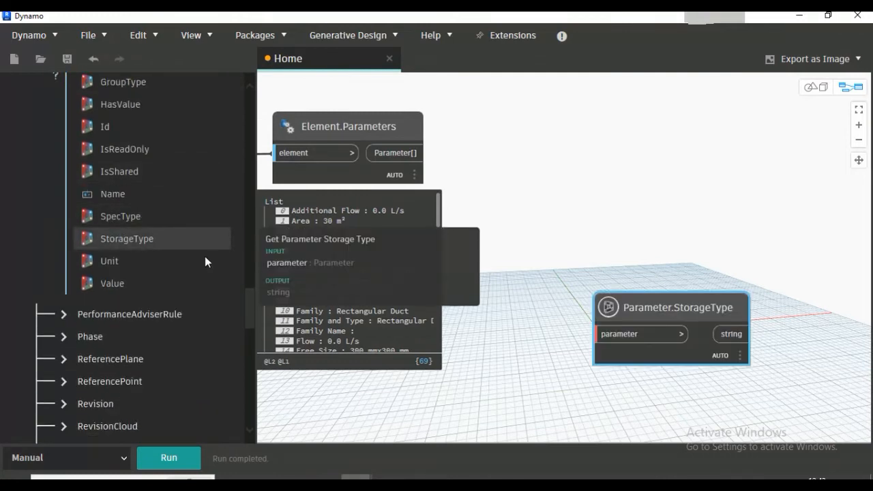
Move the Parameter.StorageType node to the right of Element.Parameters
{"action": "left_click_drag", "start_coordinate": [679, 307], "coordinate": [578, 120]}
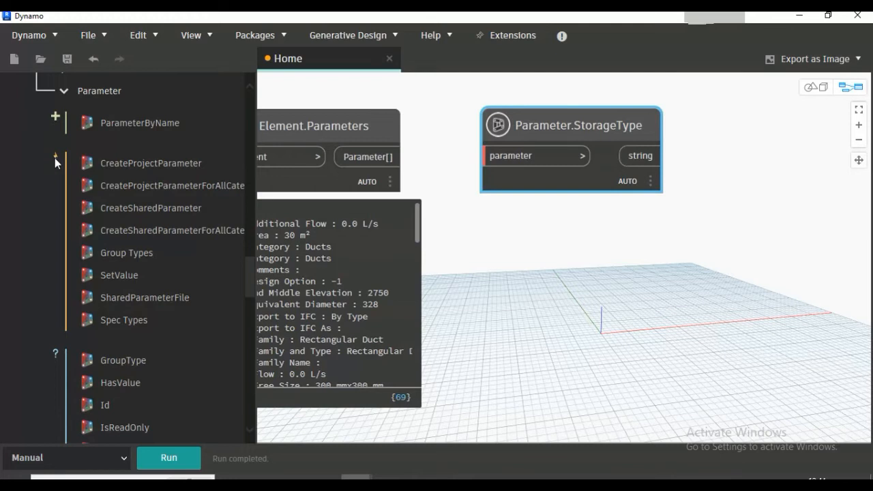
{"action": "mouse_move", "coordinate": [58, 358]}
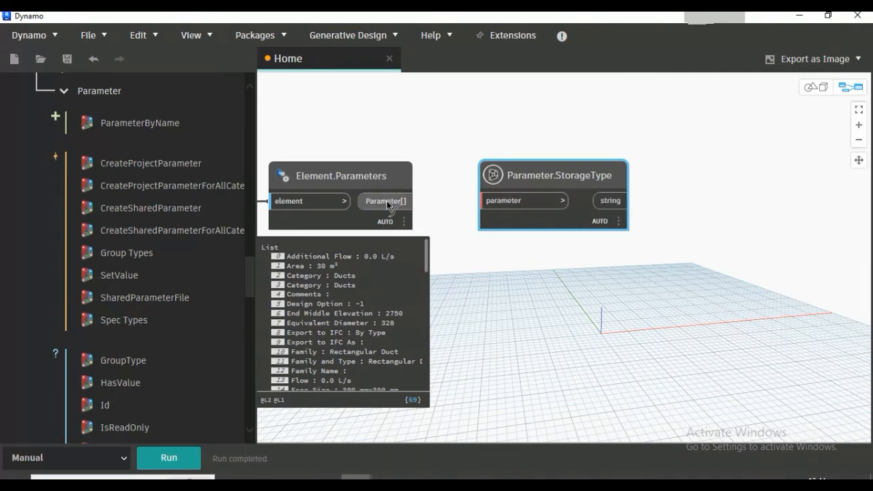
Wire Parameter[] into Parameter.StorageType and pin its preview listing Double, ElementId, String, Integer
{"action": "left_click_drag", "start_coordinate": [408, 201], "coordinate": [484, 201]}
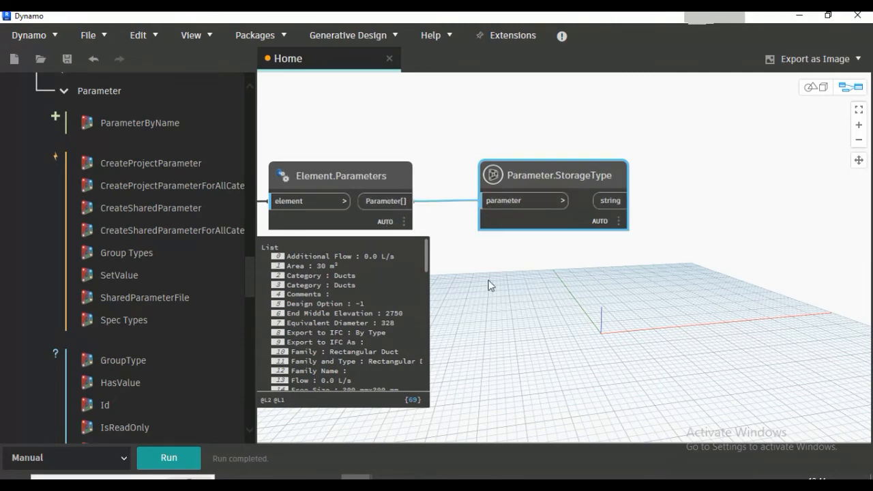
{"action": "left_click", "coordinate": [167, 458]}
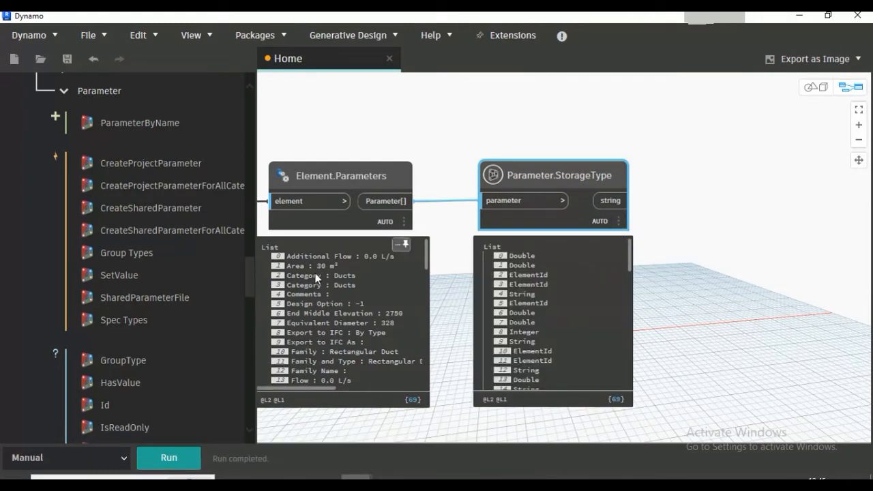
{"action": "mouse_move", "coordinate": [344, 276]}
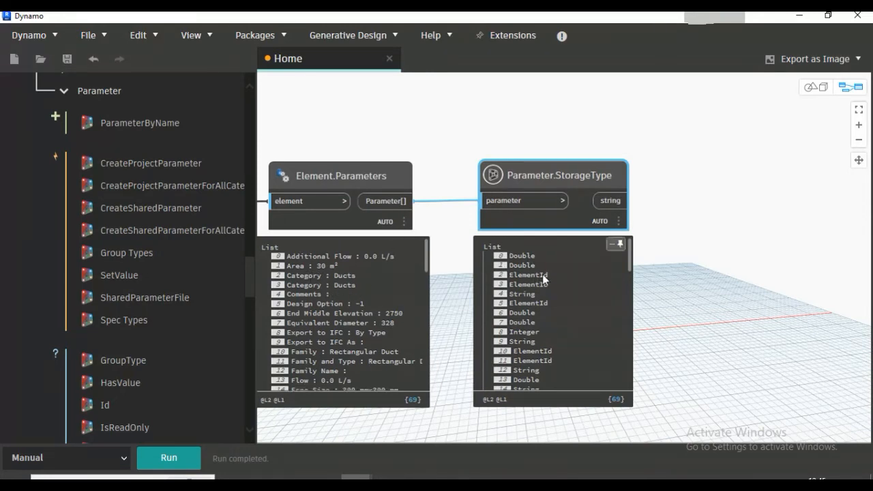
{"action": "scroll", "scroll_direction": "down", "scroll_amount": 3}
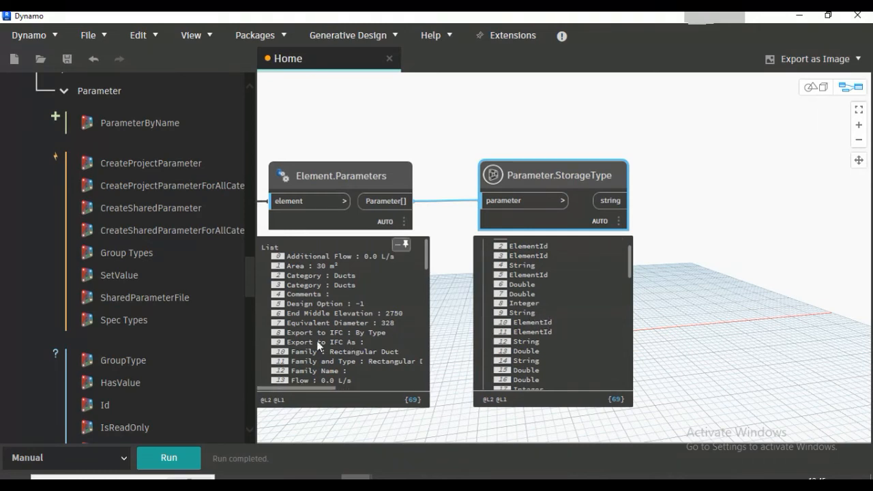
{"action": "mouse_move", "coordinate": [367, 352]}
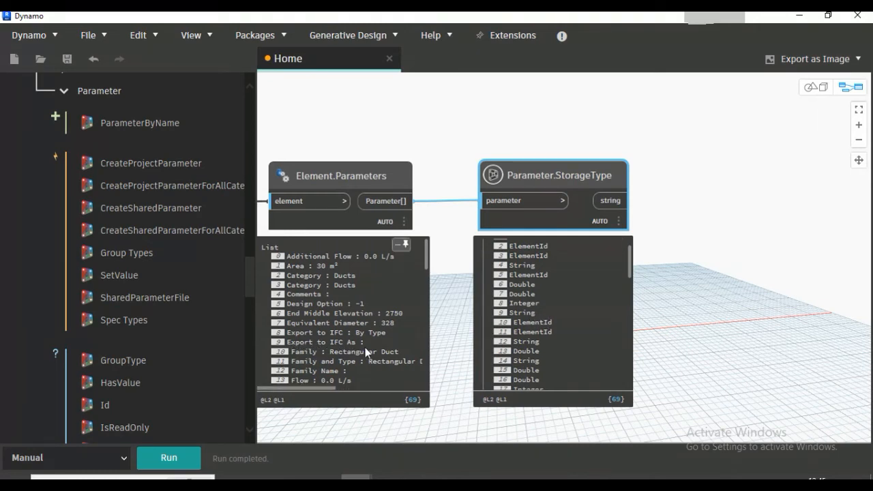
{"action": "scroll", "scroll_direction": "down", "scroll_amount": 3}
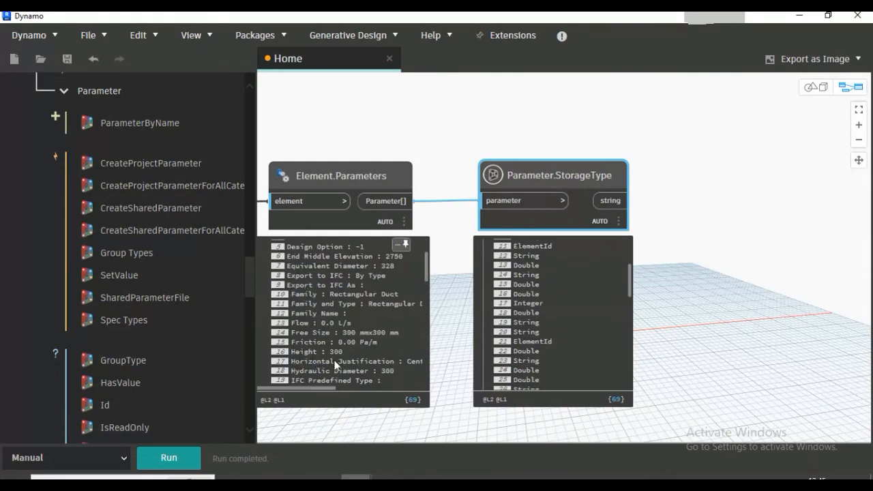
{"action": "mouse_move", "coordinate": [391, 325]}
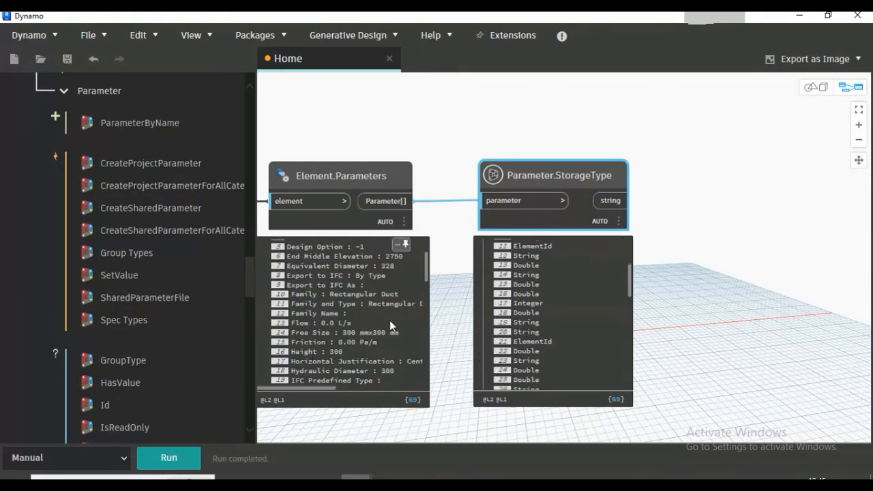